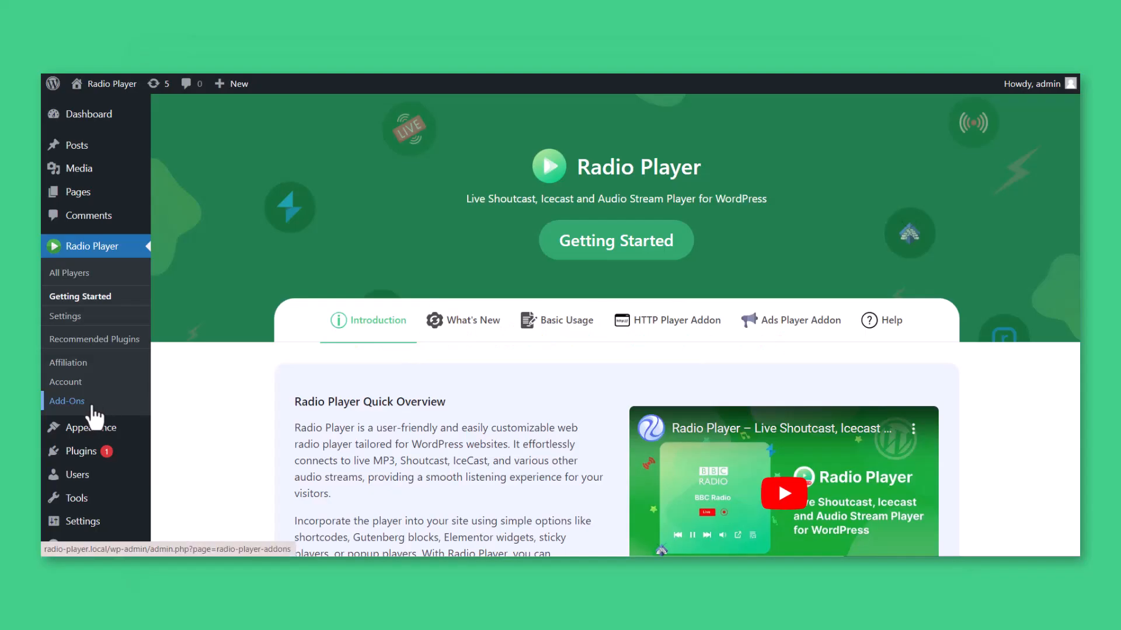
Step: Navigate through Radio Player Add-Ons and Settings to the Proxy Settings section
click(67, 400)
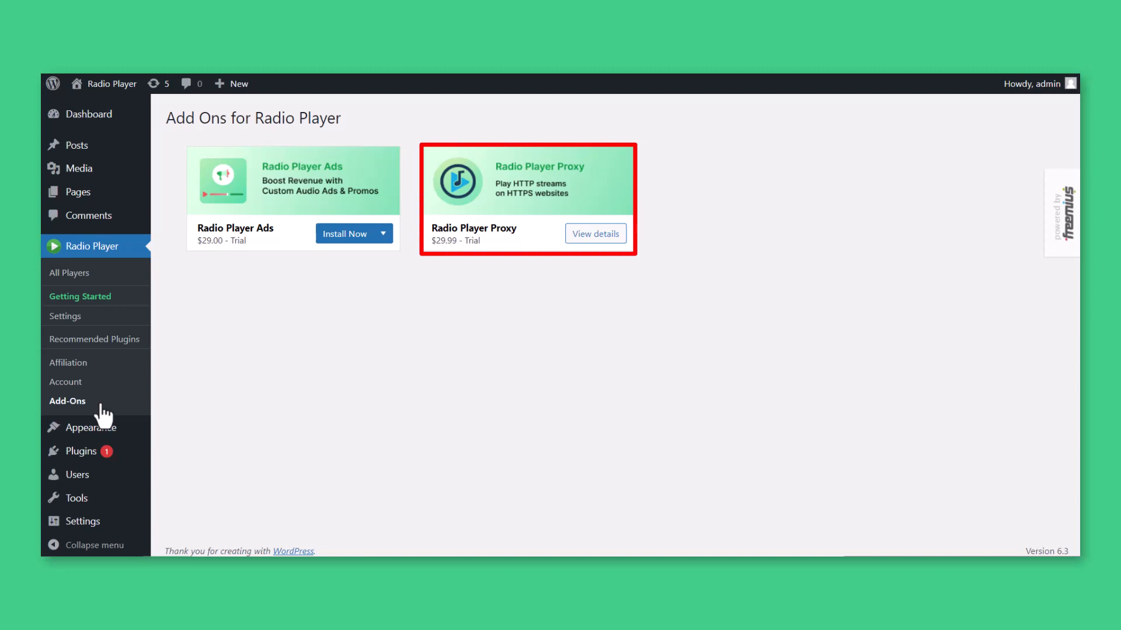
click(80, 297)
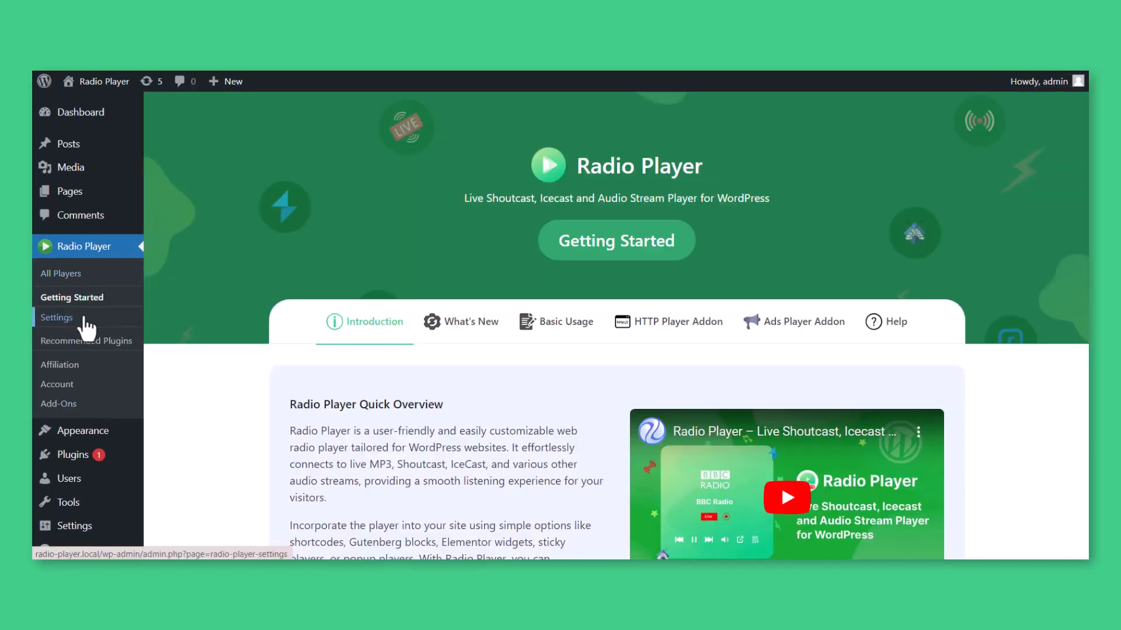
click(56, 317)
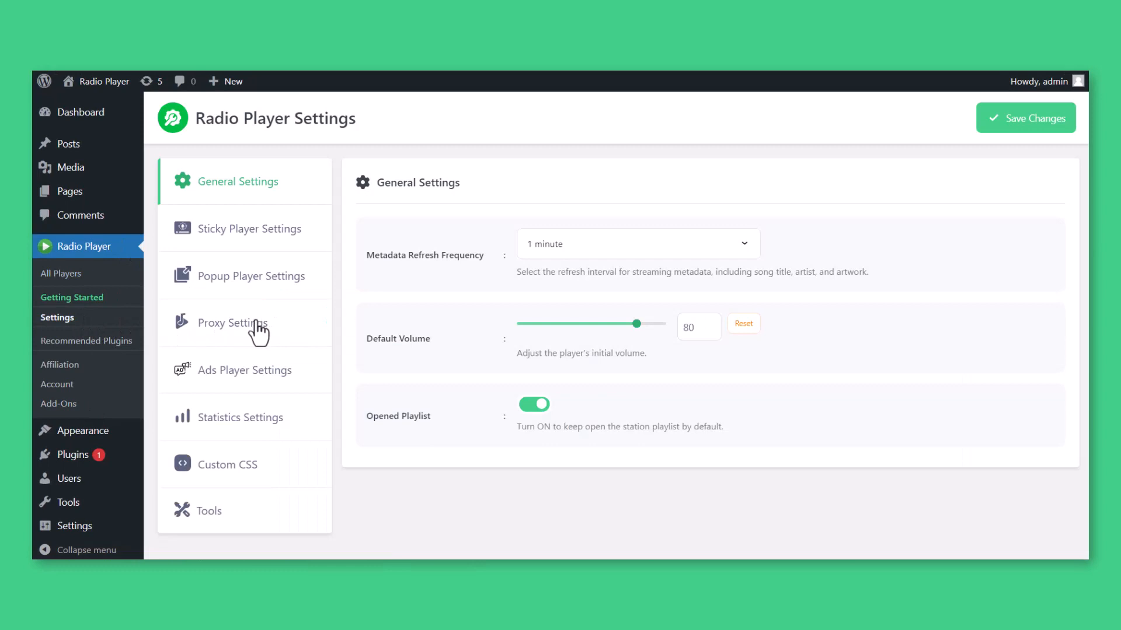
click(231, 323)
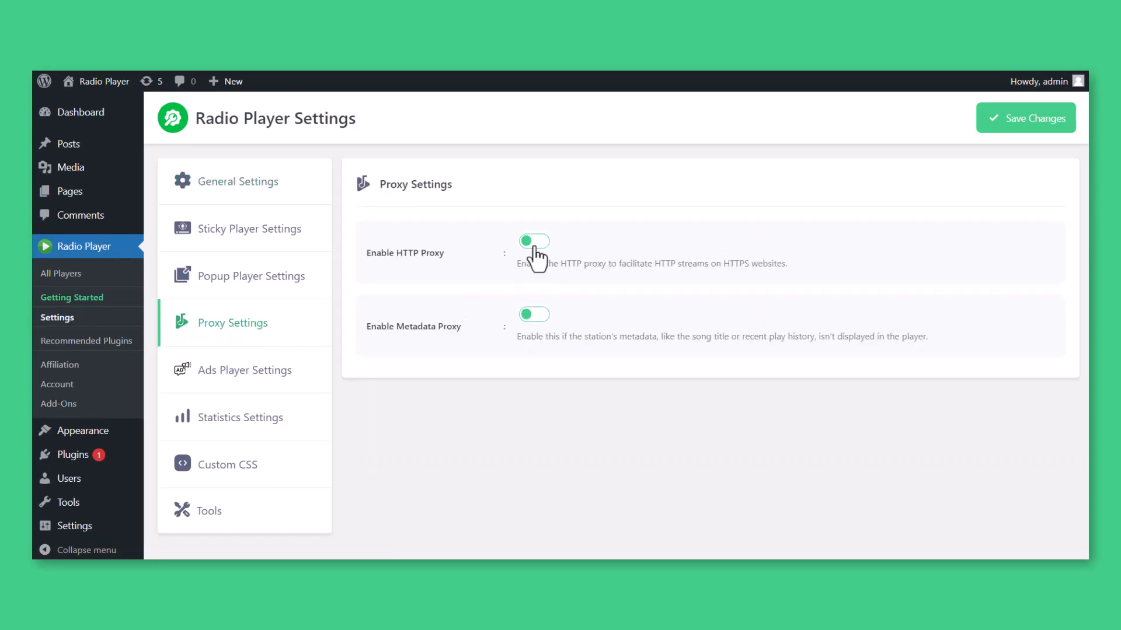
click(533, 241)
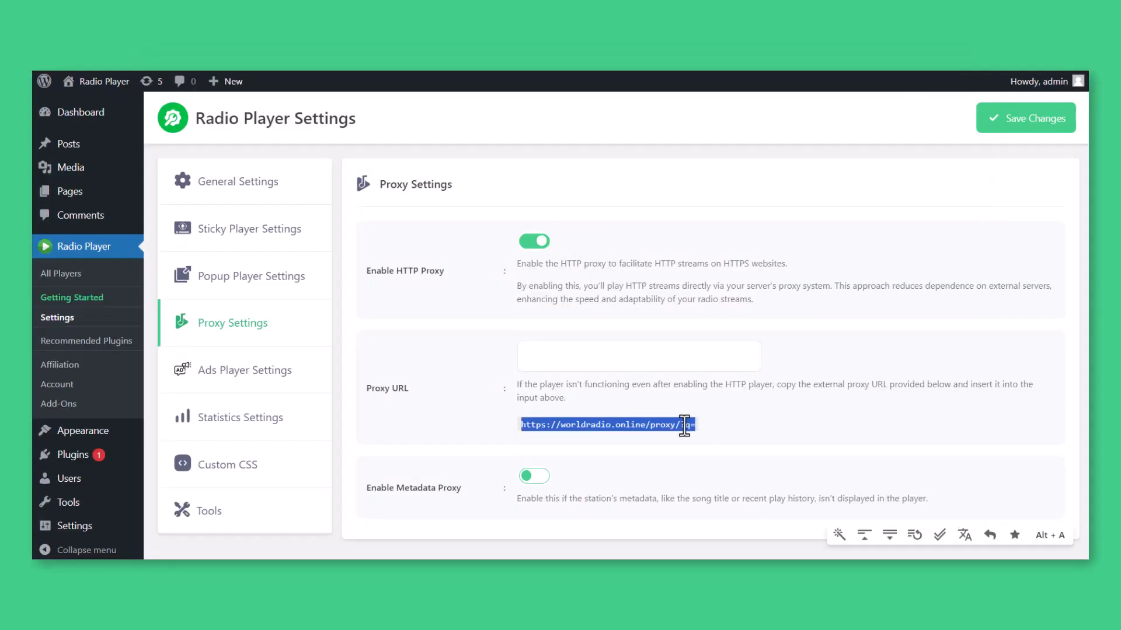
right_click(639, 356)
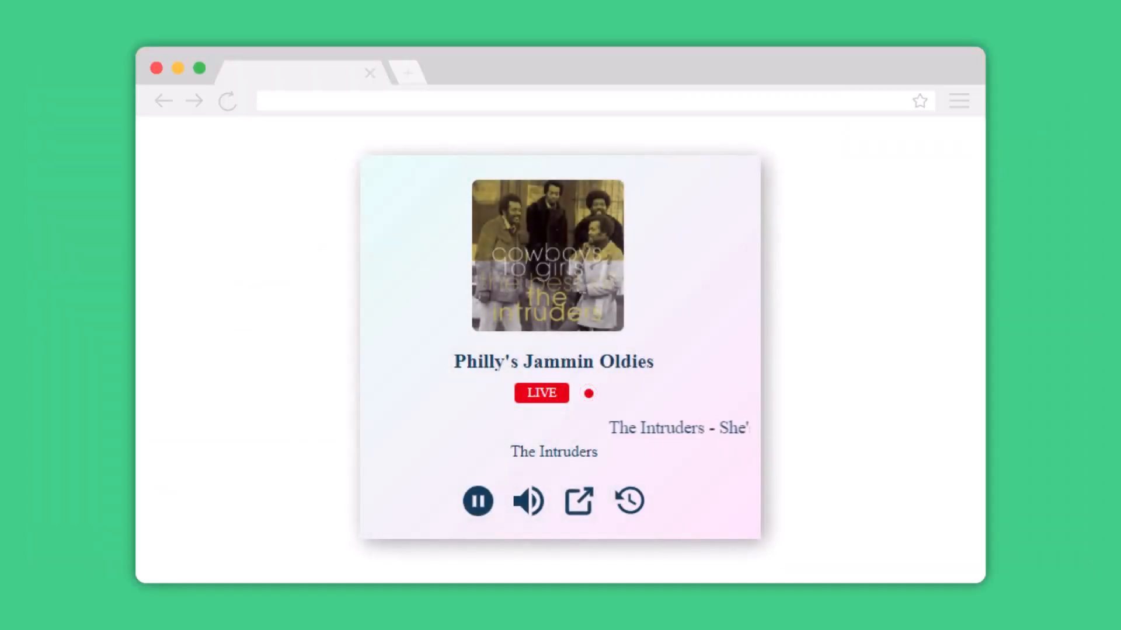
click(533, 476)
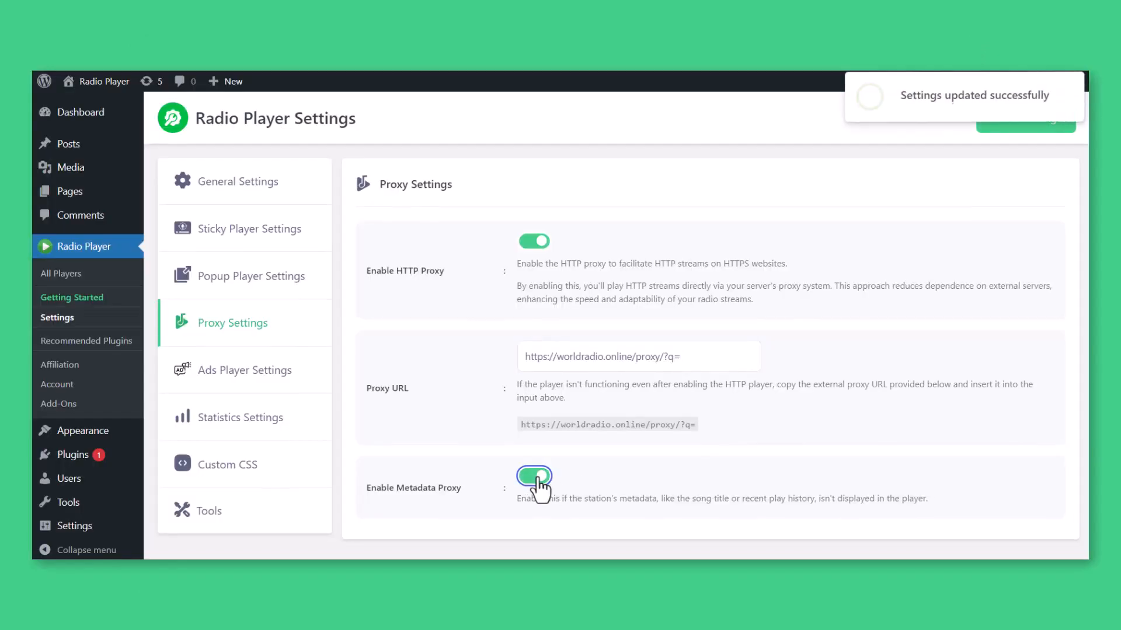